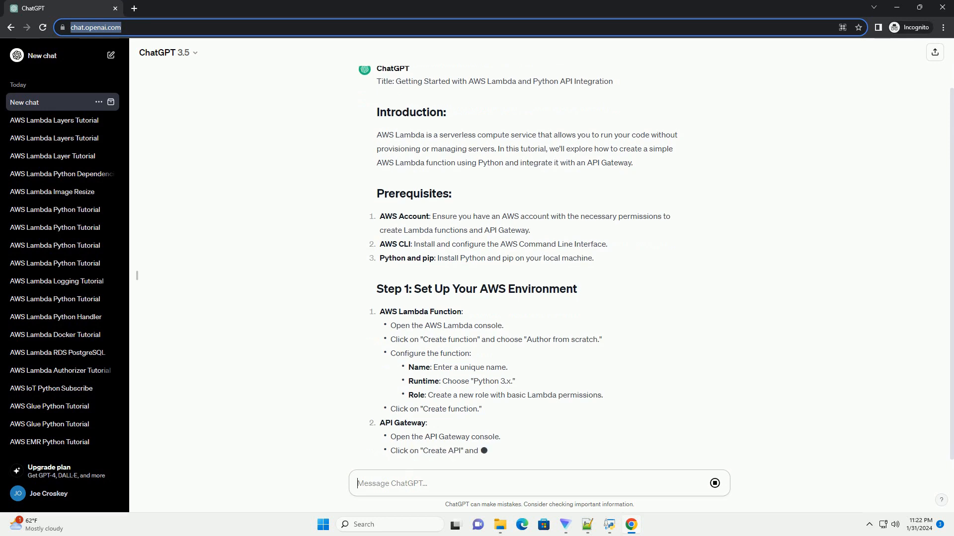
scroll(down, 3)
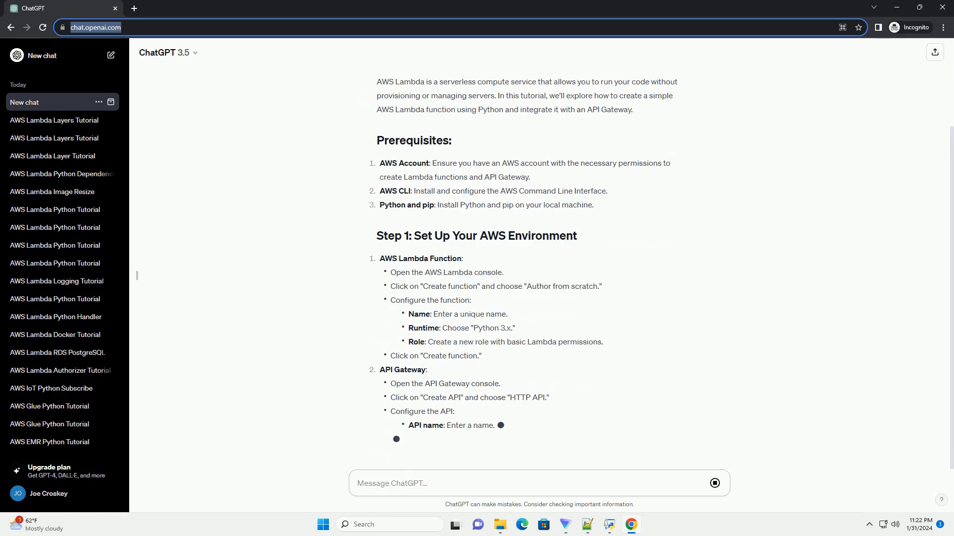
scroll(down, 3)
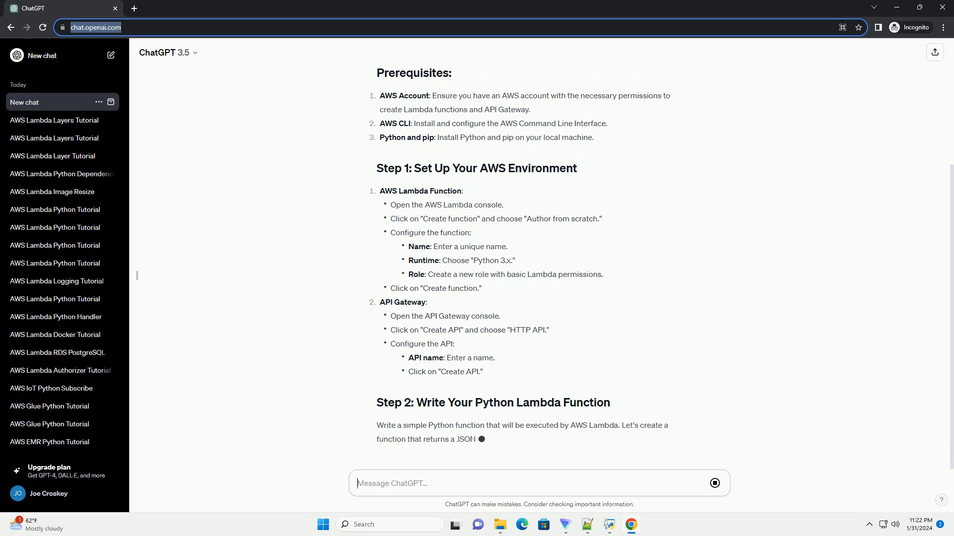
scroll(down, 3)
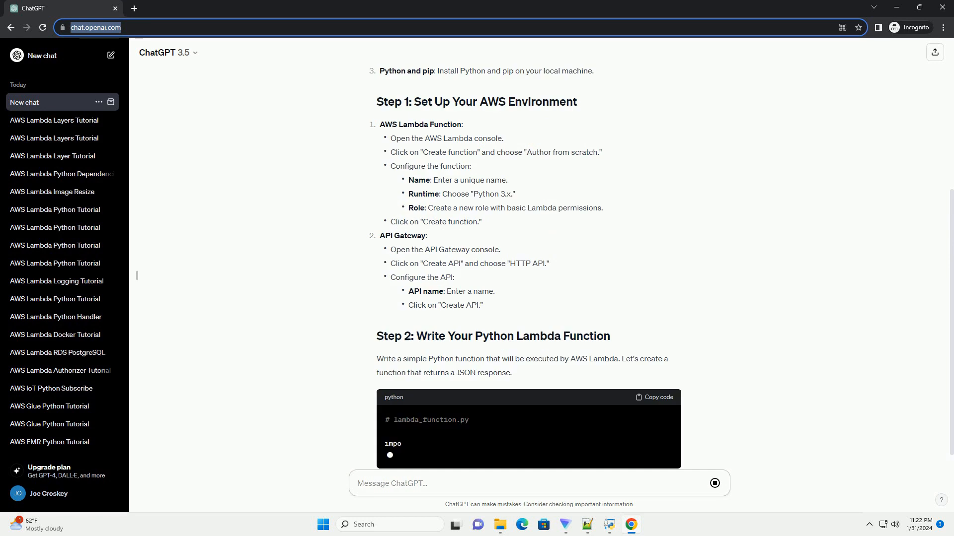
scroll(down, 3)
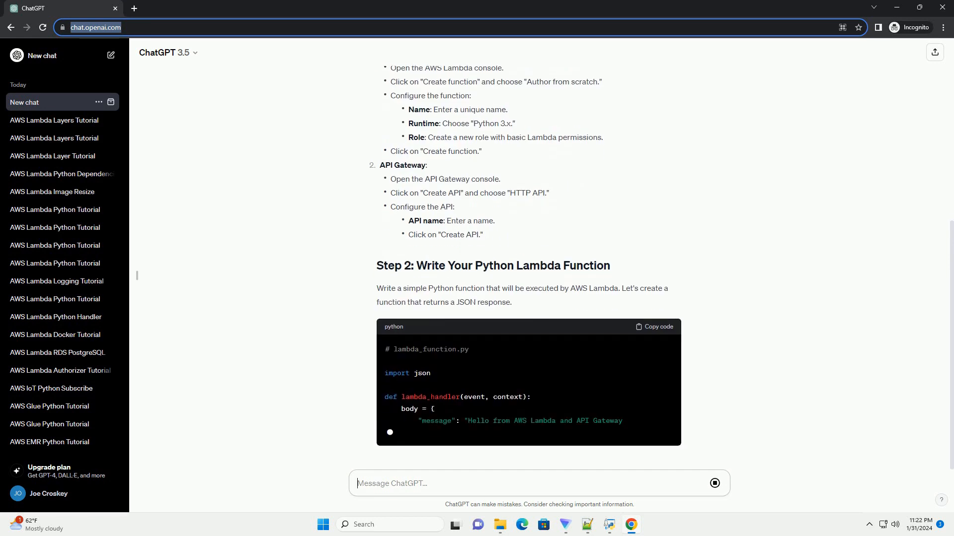
scroll(down, 3)
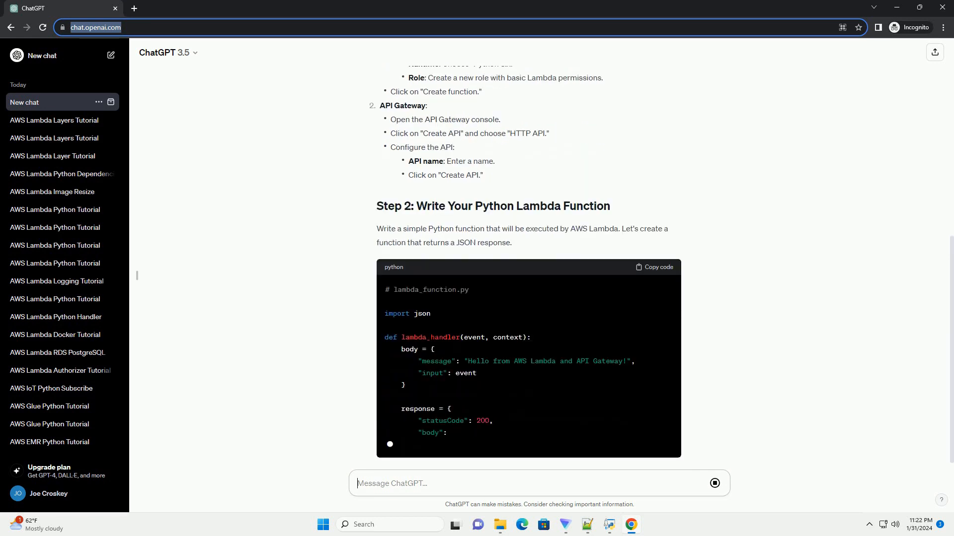
scroll(down, 3)
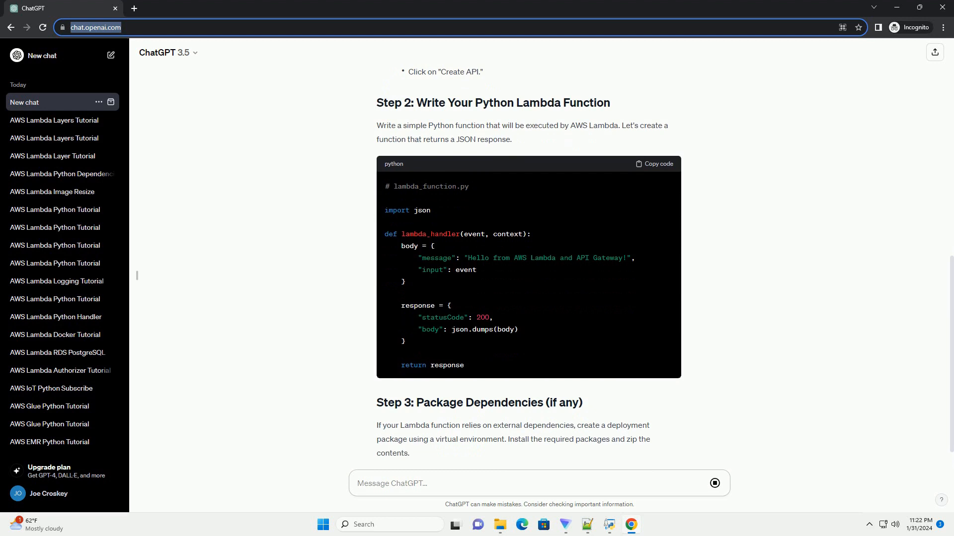
scroll(down, 3)
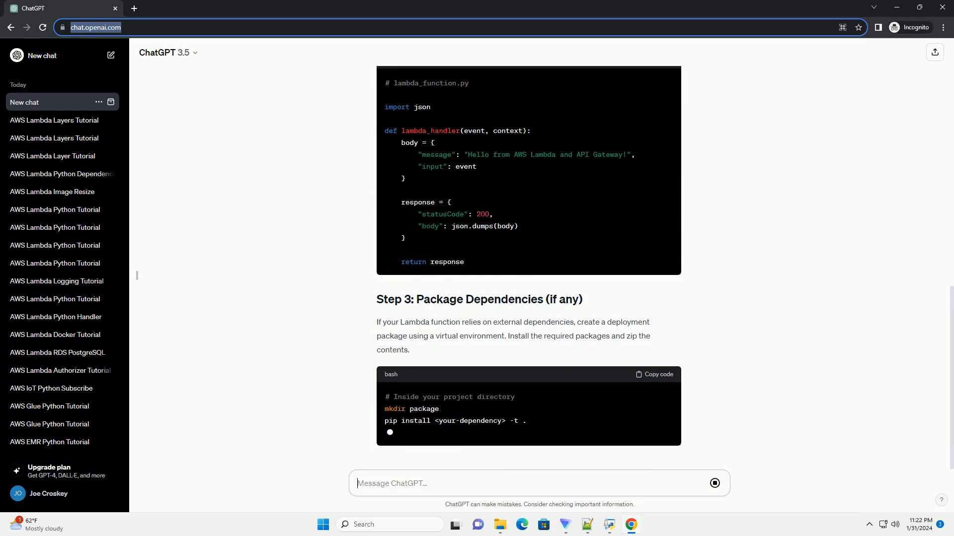
scroll(down, 3)
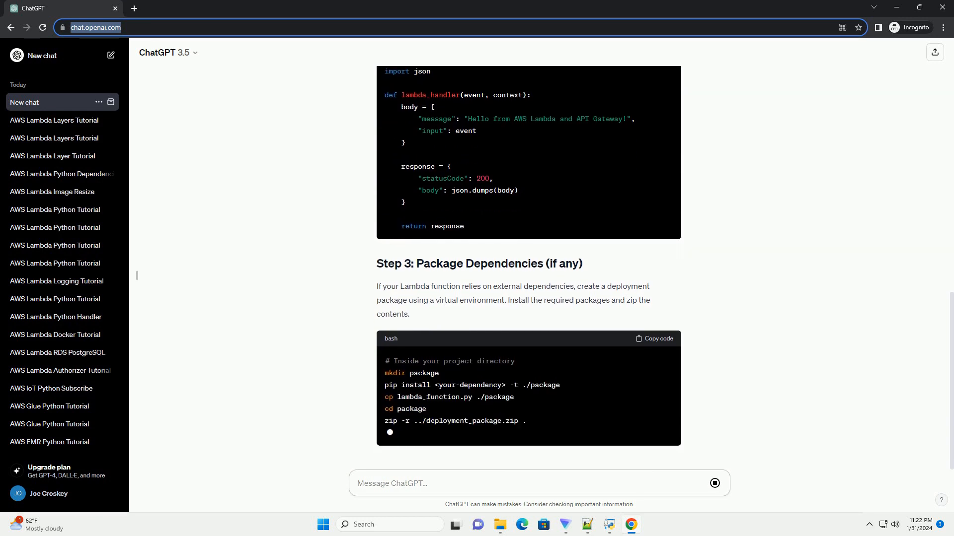
scroll(down, 3)
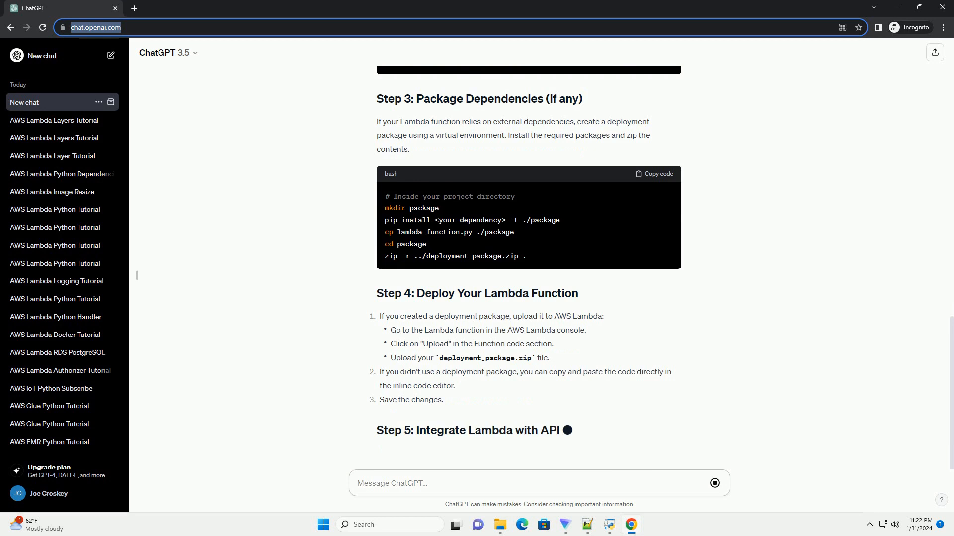
scroll(down, 3)
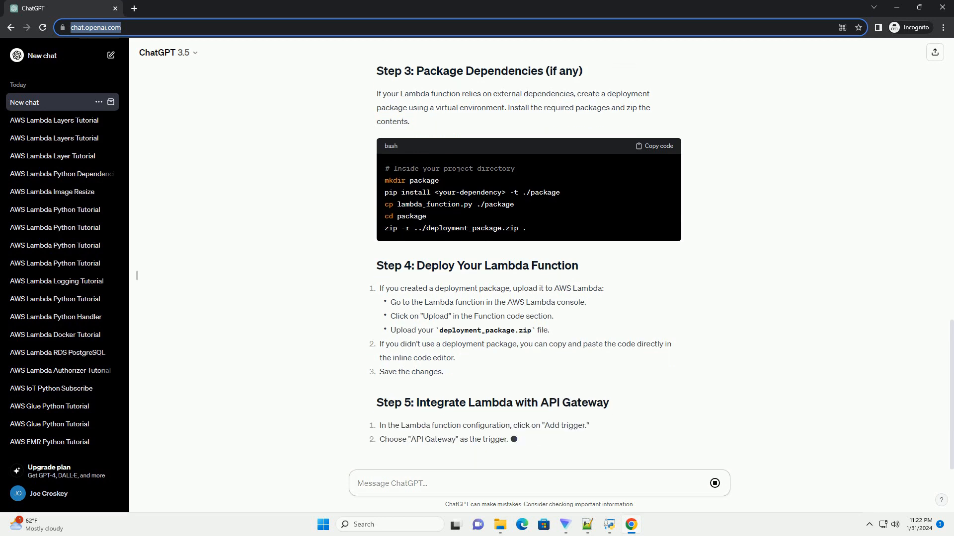
scroll(down, 3)
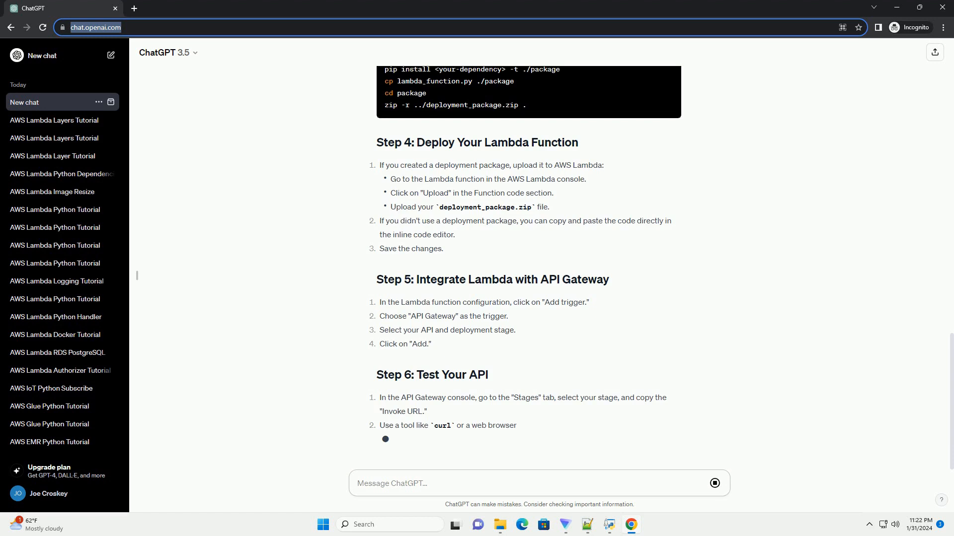
scroll(down, 3)
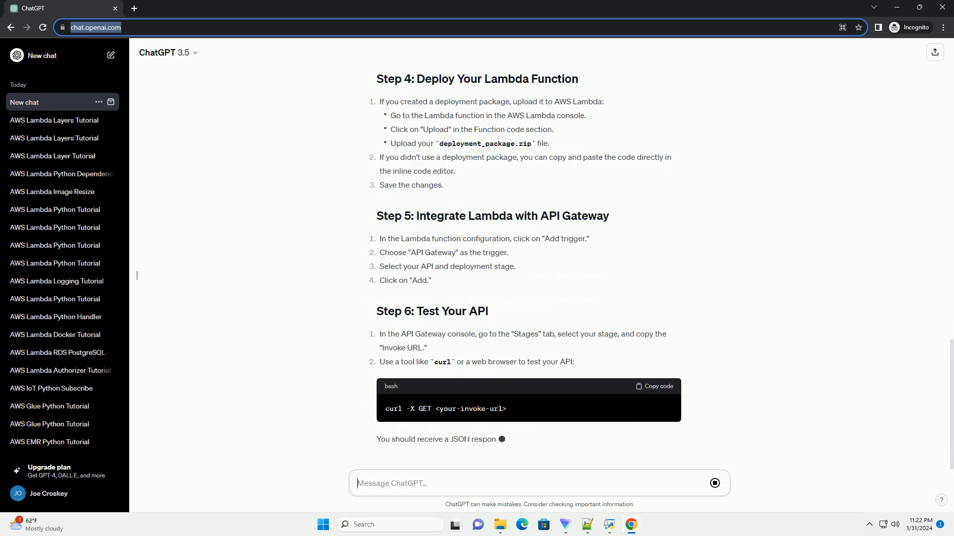